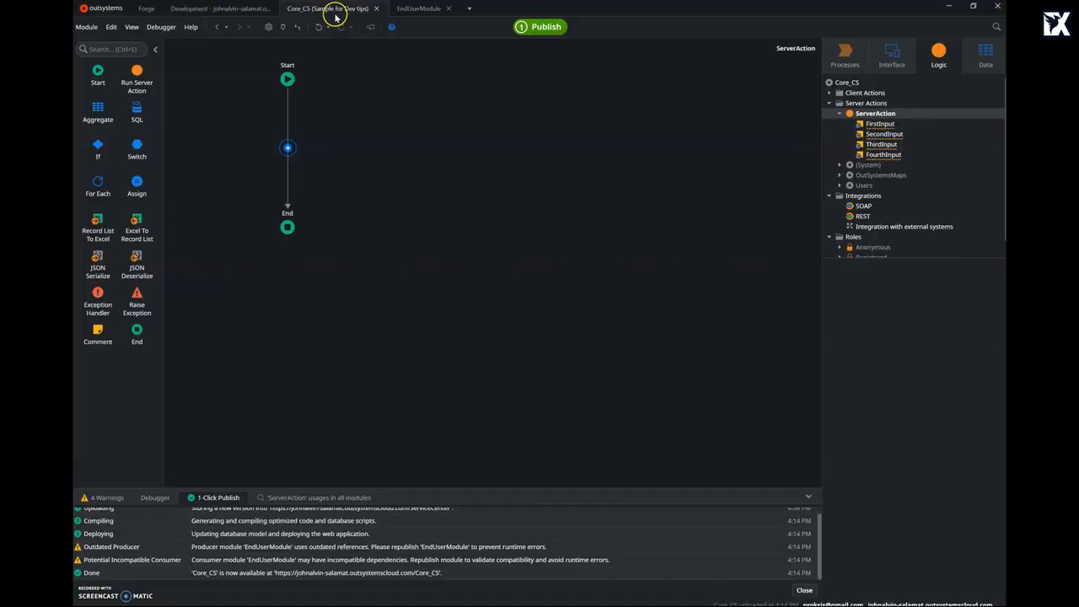
Add a fifth input parameter, FifthInput (Text, mandatory), to ServerAction
right_click(875, 113)
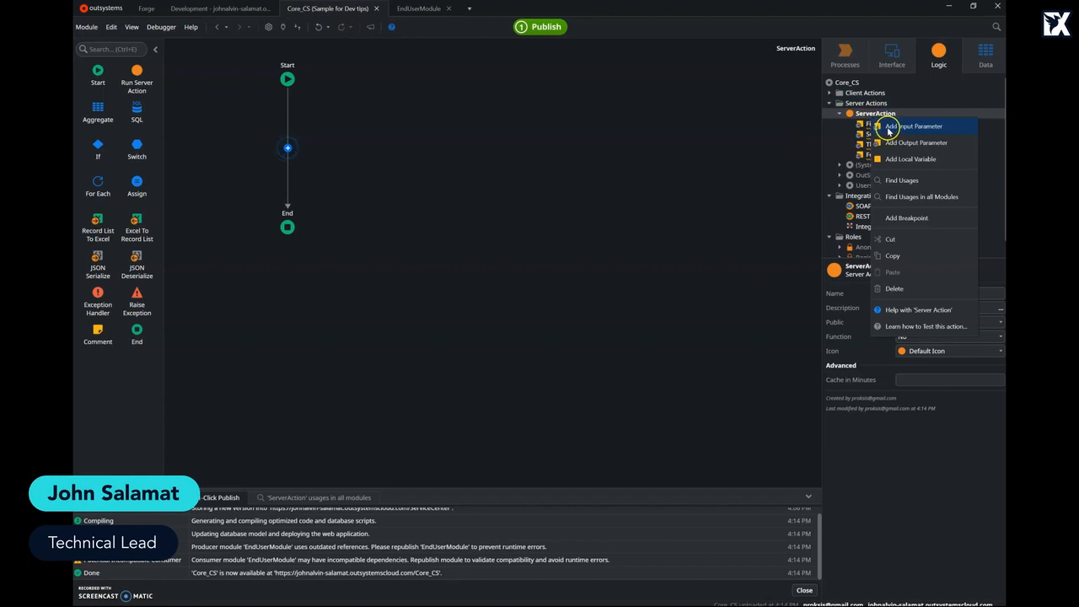
left_click(914, 125)
type("FifthInput")
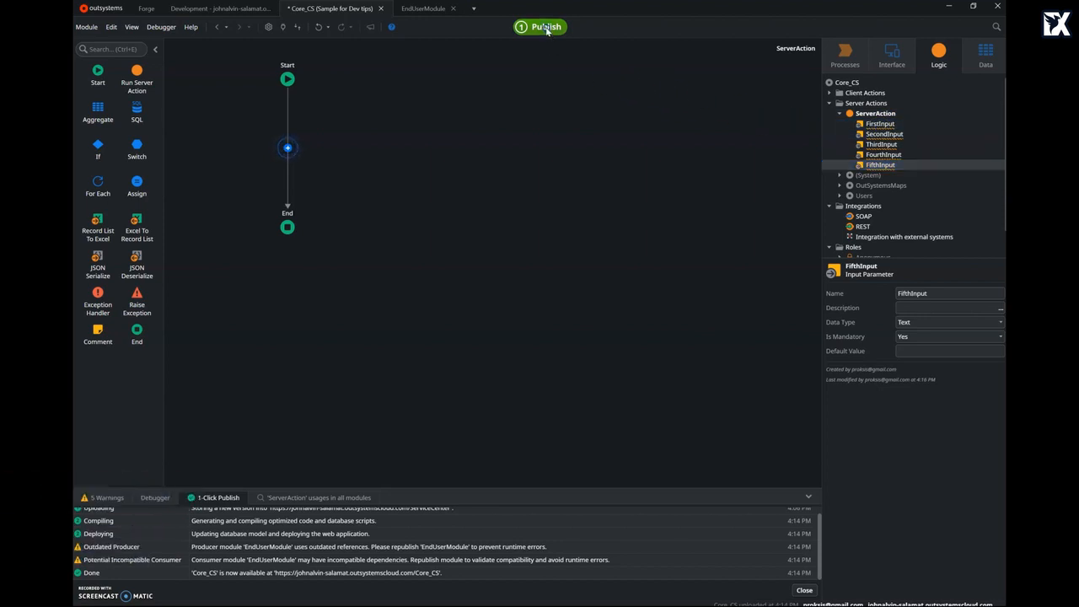
Publish Core_CS, then refresh EndUserModule's references and switch to that module
left_click(539, 27)
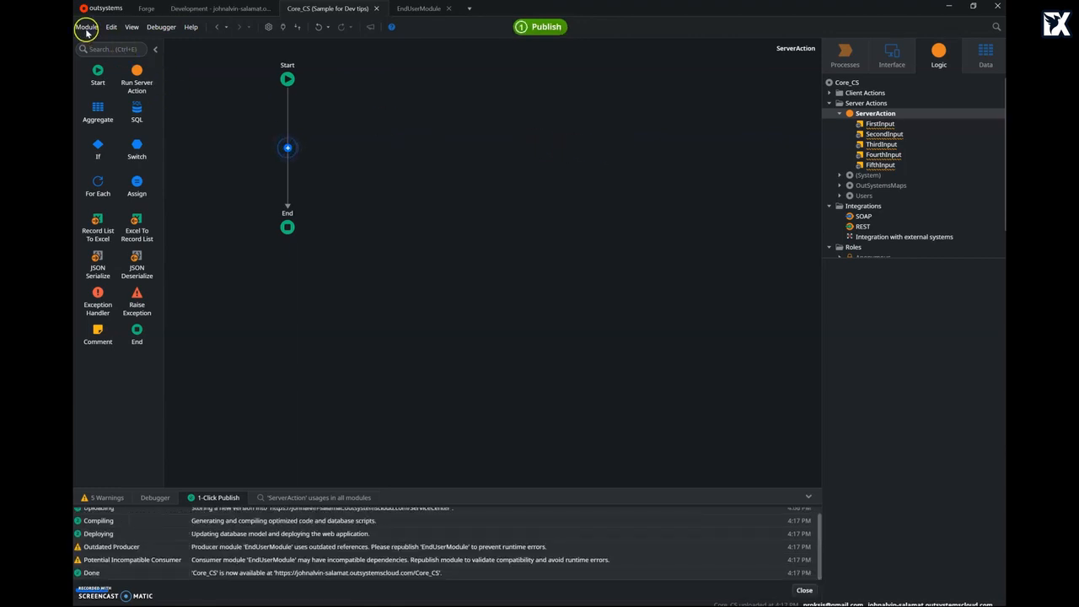
left_click(86, 27)
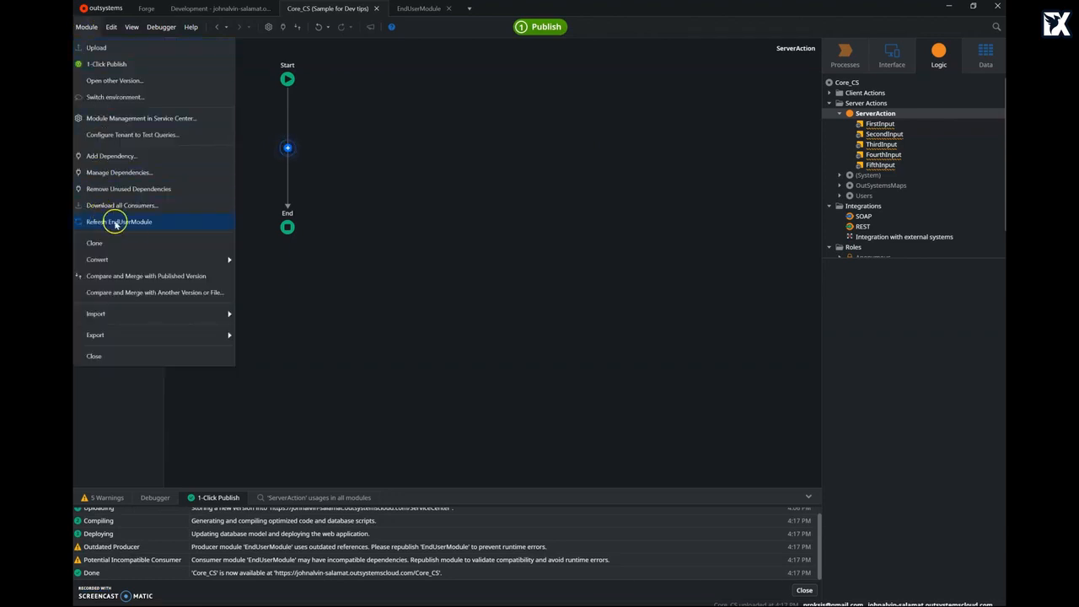
mouse_move(119, 223)
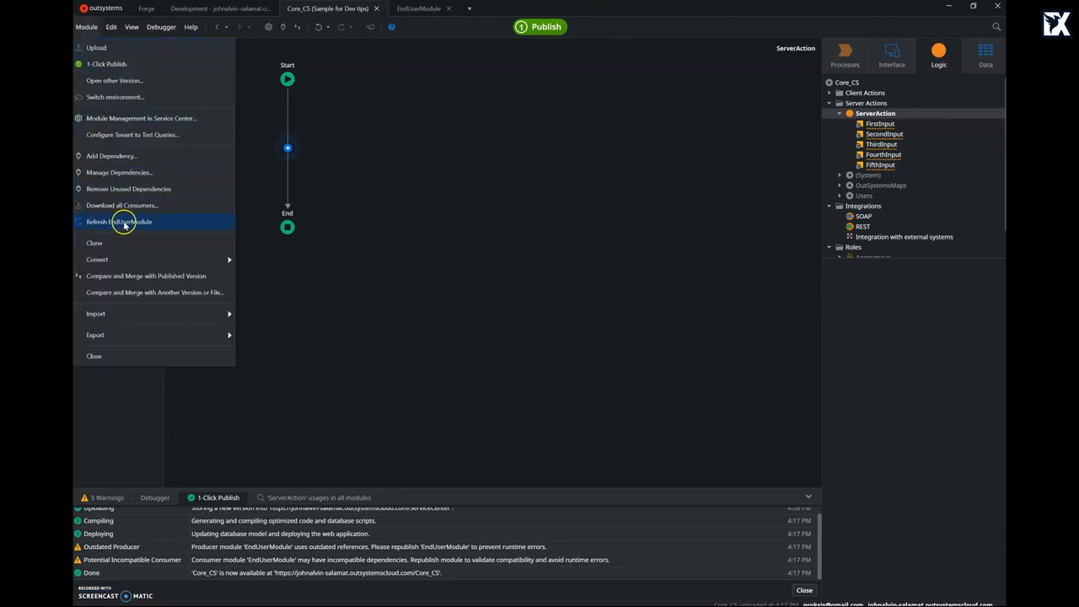
left_click(418, 12)
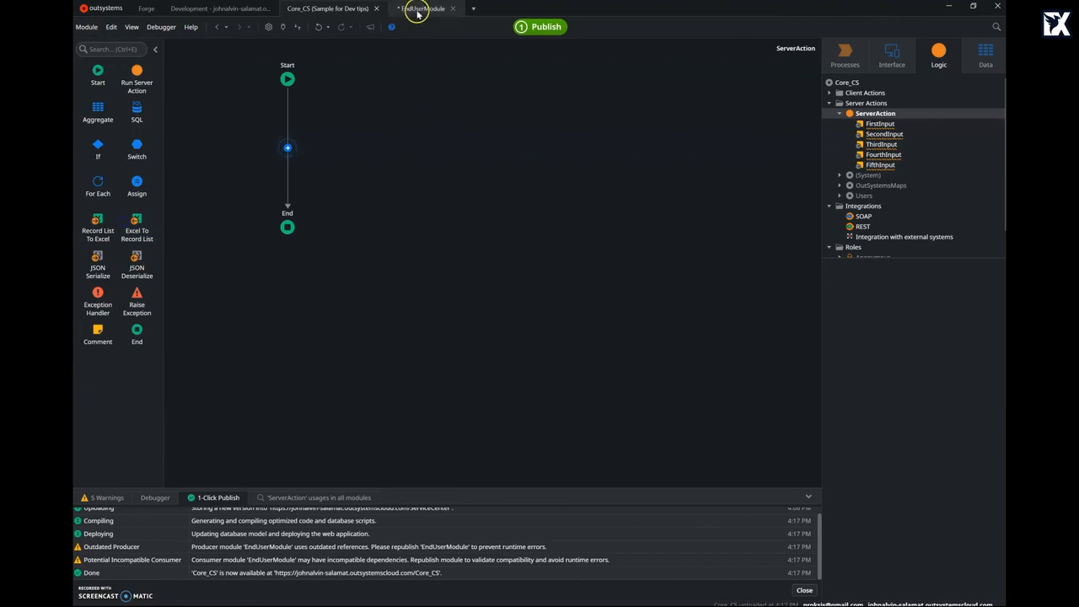
left_click(422, 8)
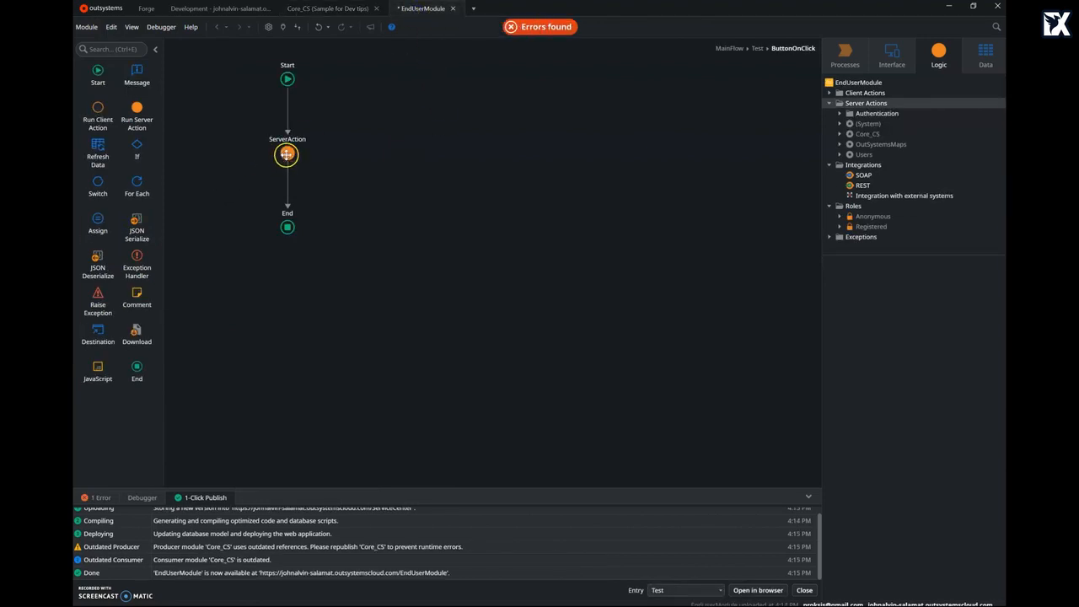
Pass "FifthValue" to FifthInput in the ServerAction call and republish EndUserModule
left_click(286, 155)
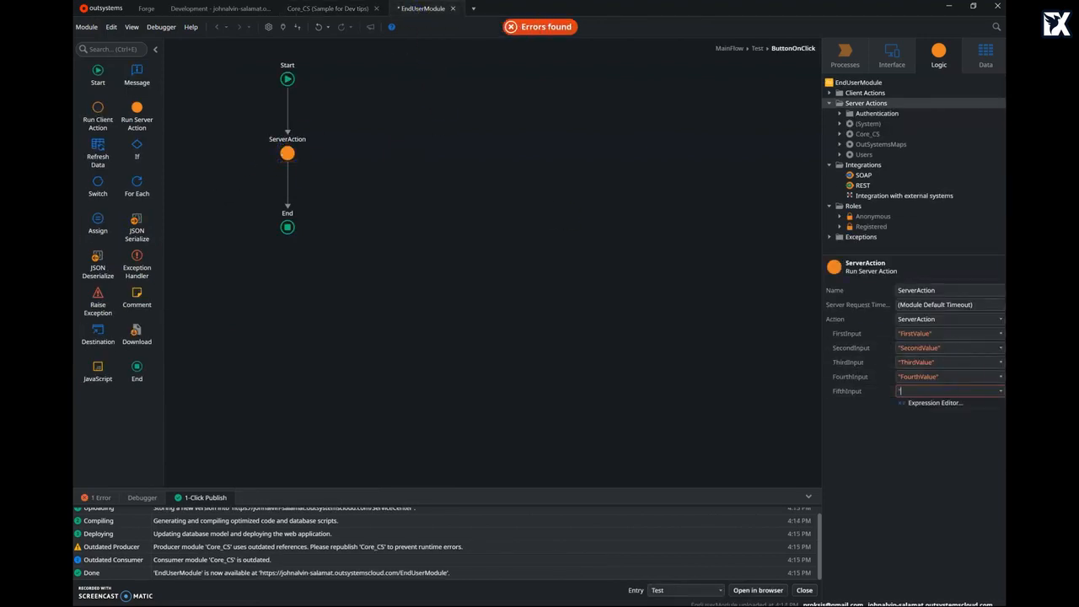
type("\"FifthValue\"")
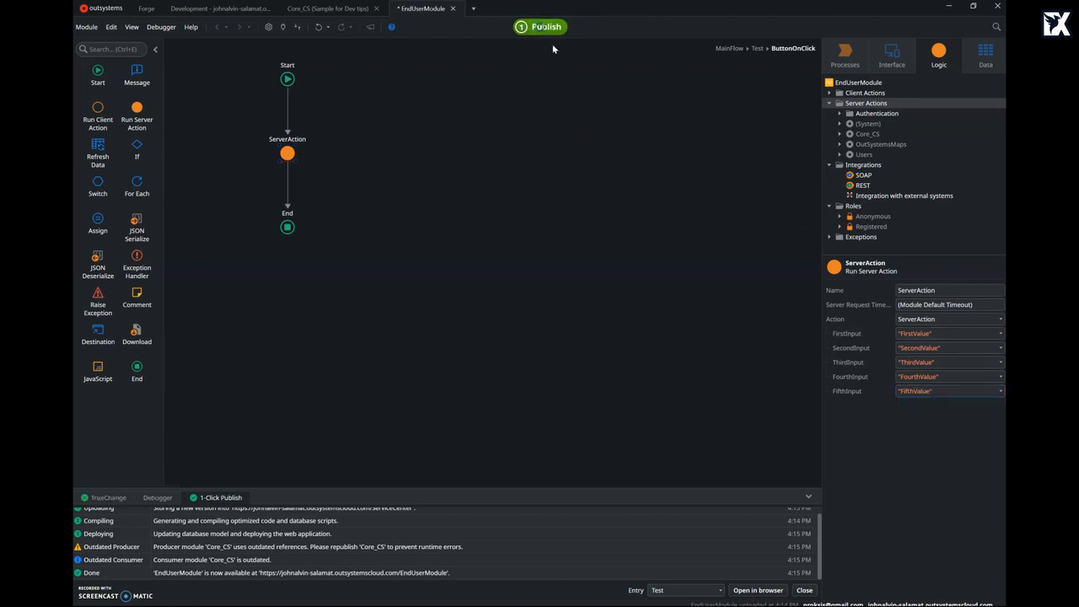
left_click(546, 27)
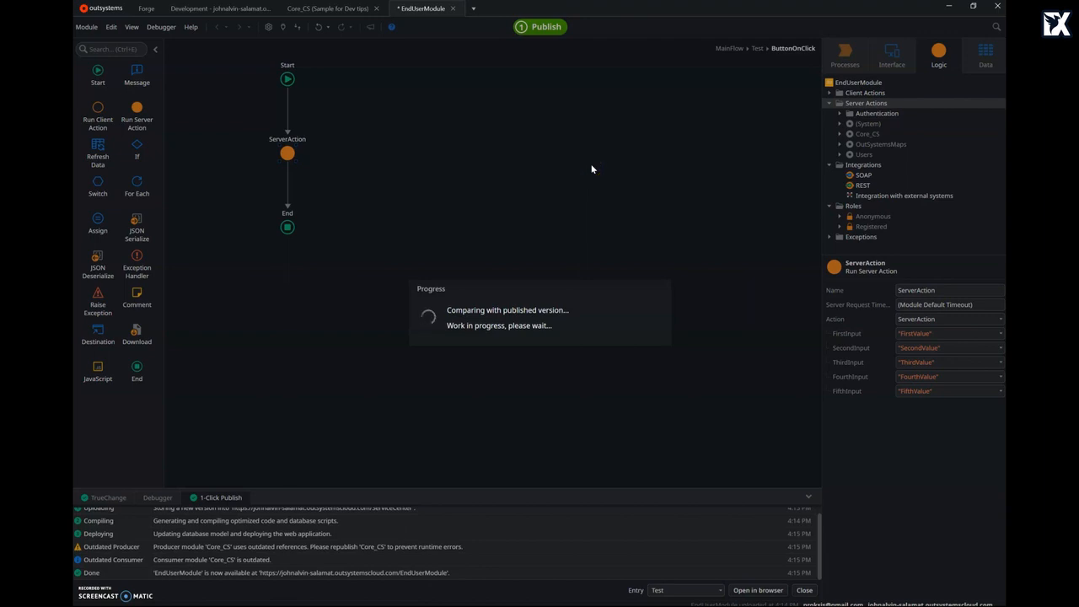